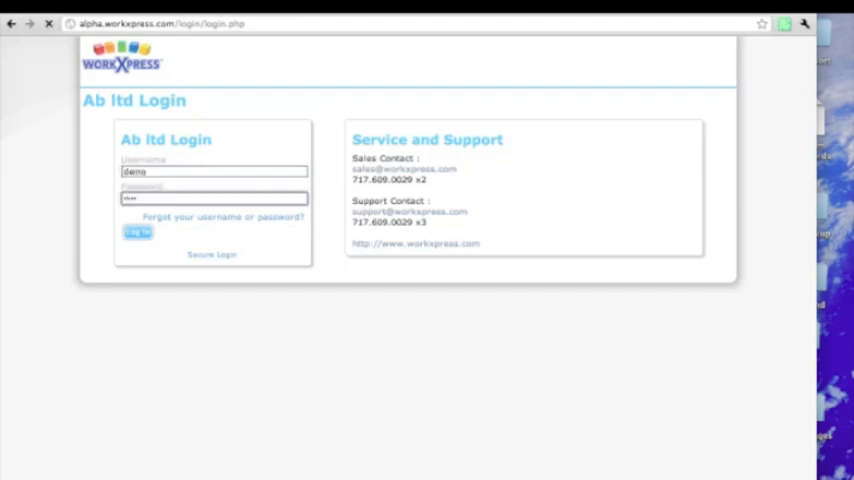
- Log in and finish the new application setup with a light blue background and Tabs navigation
left_click(136, 232)
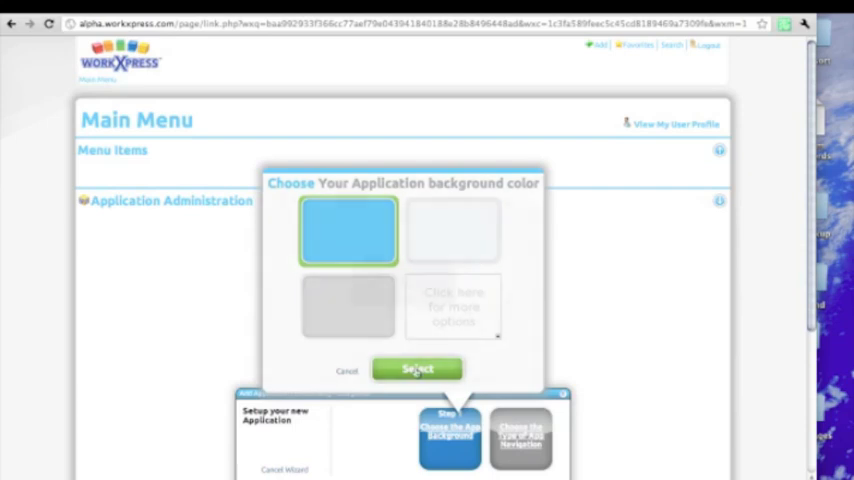
left_click(416, 368)
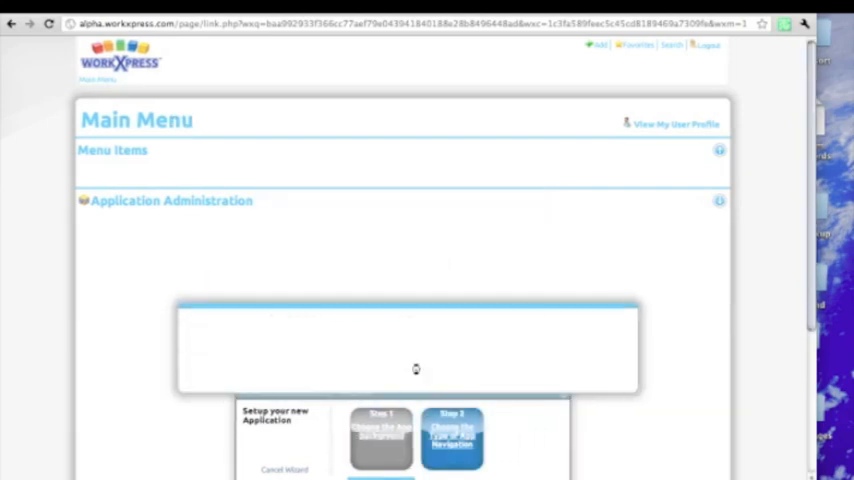
left_click(452, 438)
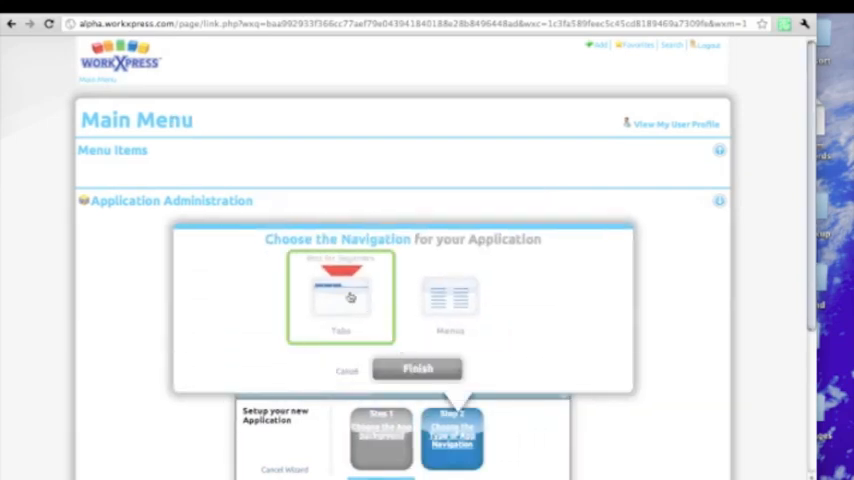
left_click(416, 368)
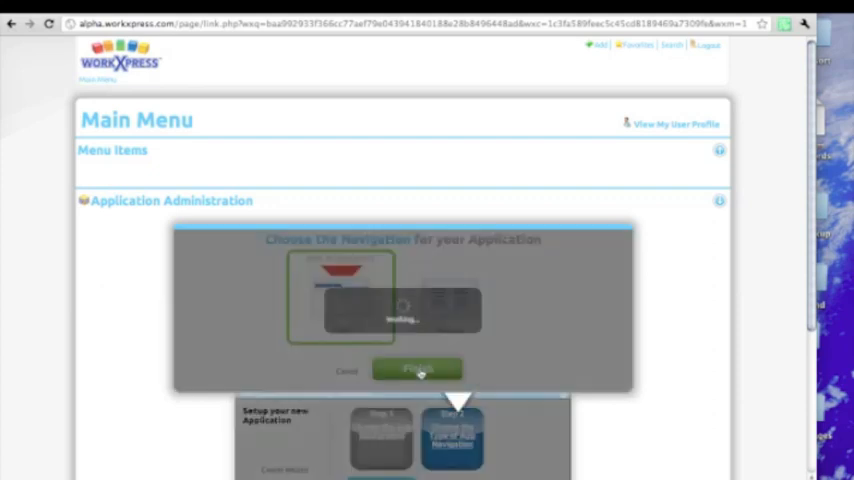
left_click(416, 372)
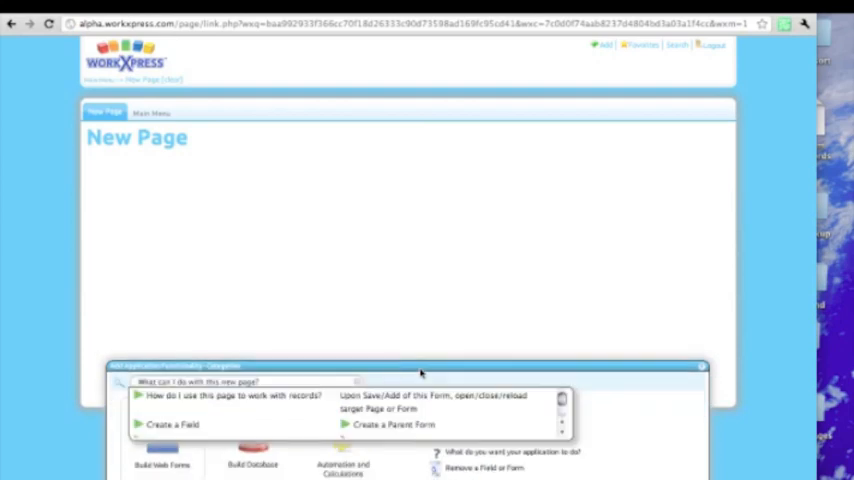
mouse_move(358, 384)
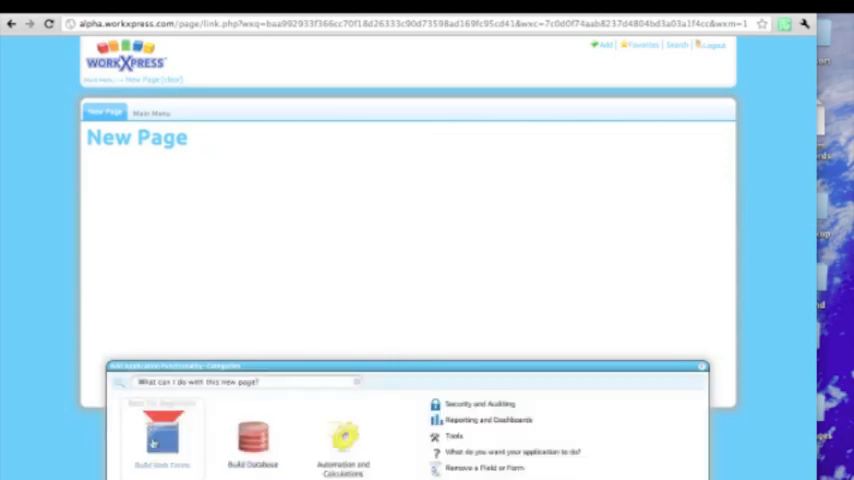
mouse_move(252, 440)
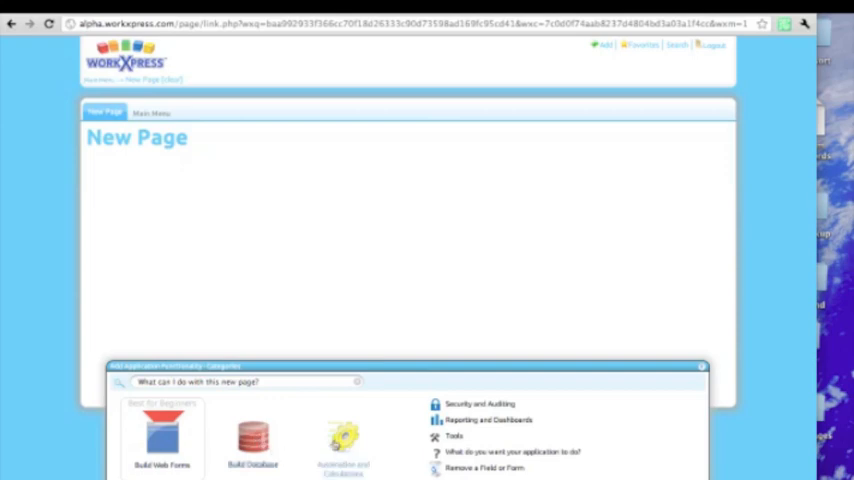
mouse_move(370, 438)
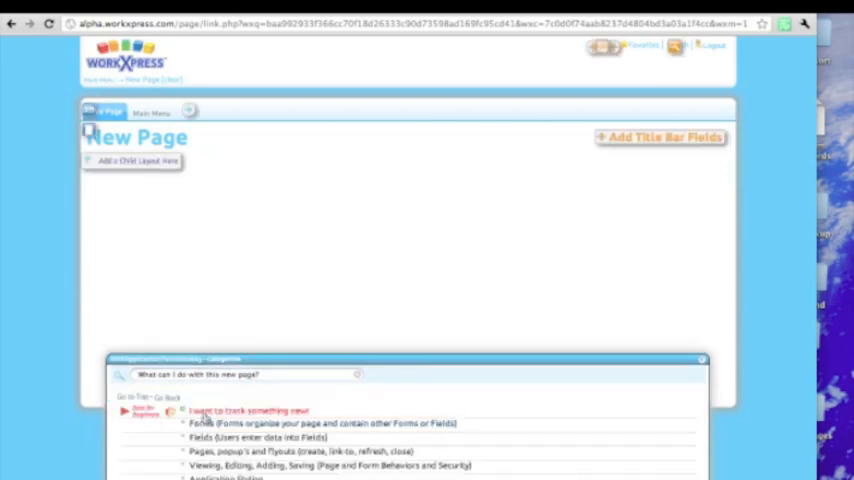
- Start tracking something new as a table named Account (plural Accounts)
left_click(248, 412)
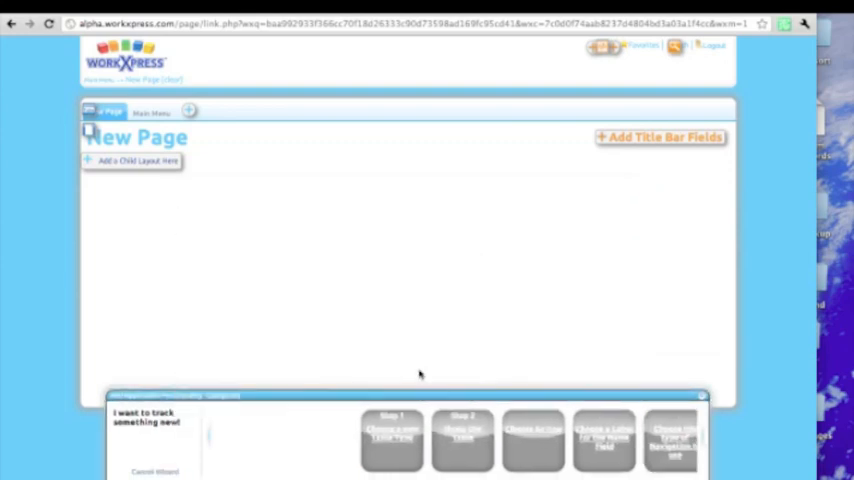
left_click(462, 438)
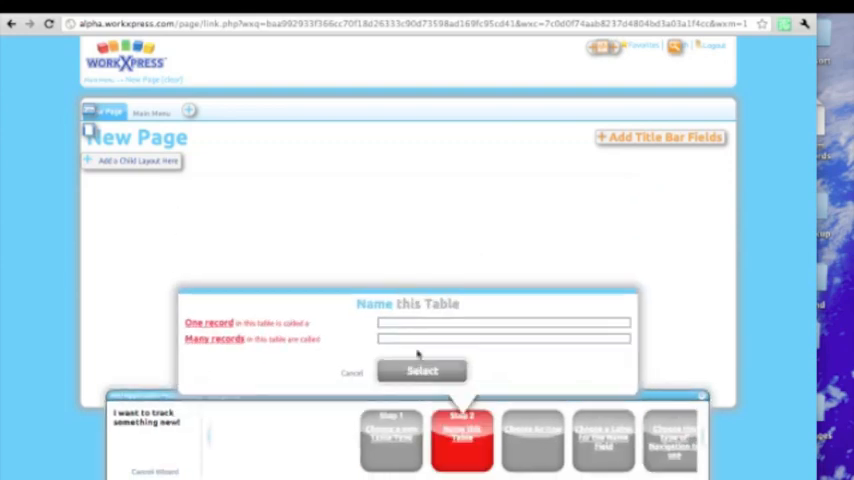
type("Acd")
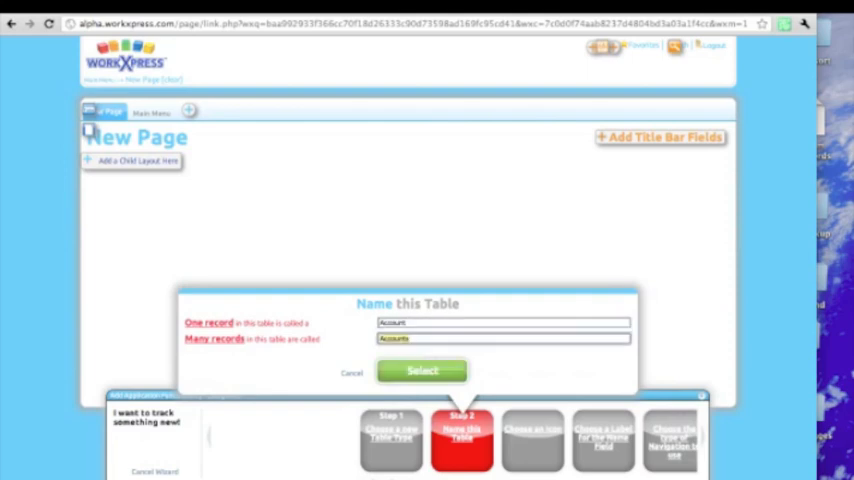
left_click(420, 370)
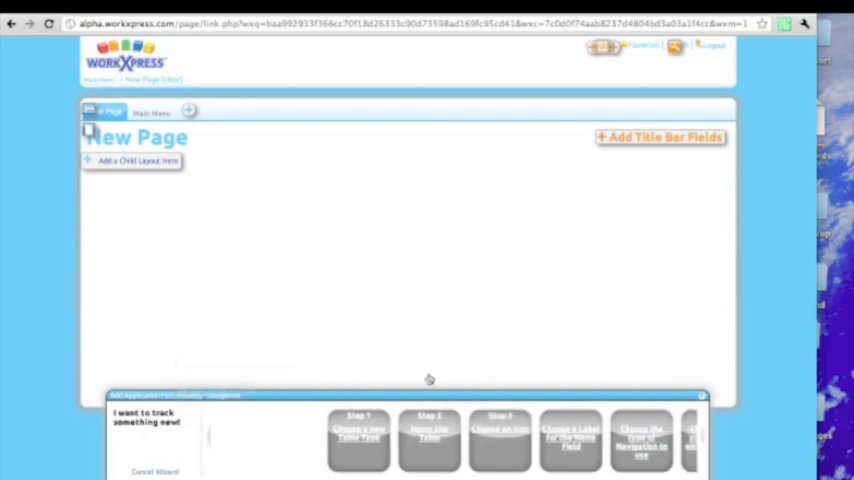
left_click(462, 438)
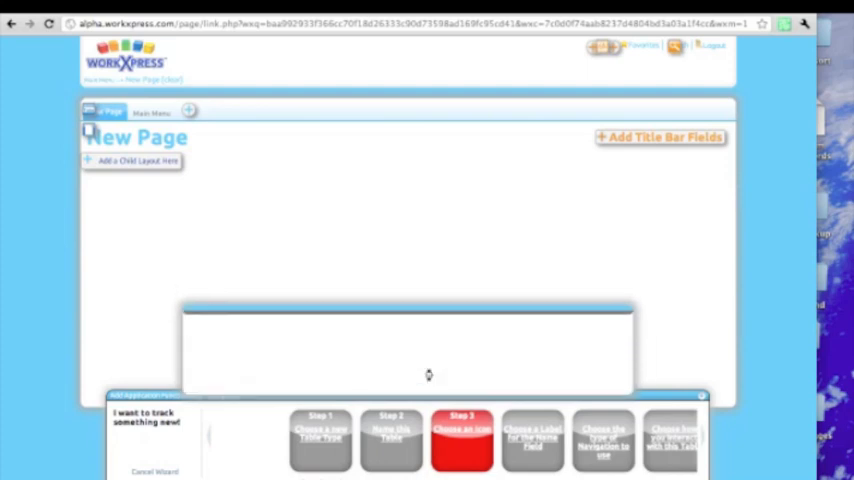
- Choose an icon for Accounts and set Account Name as each record's title field
left_click(462, 440)
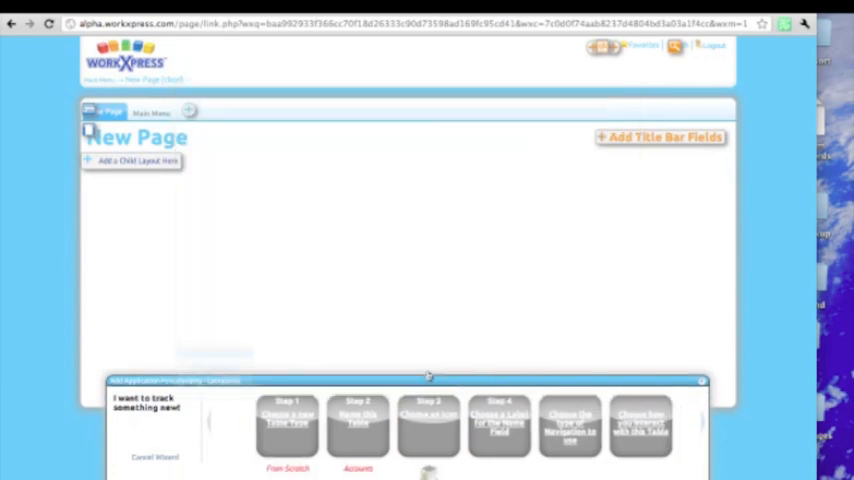
left_click(462, 424)
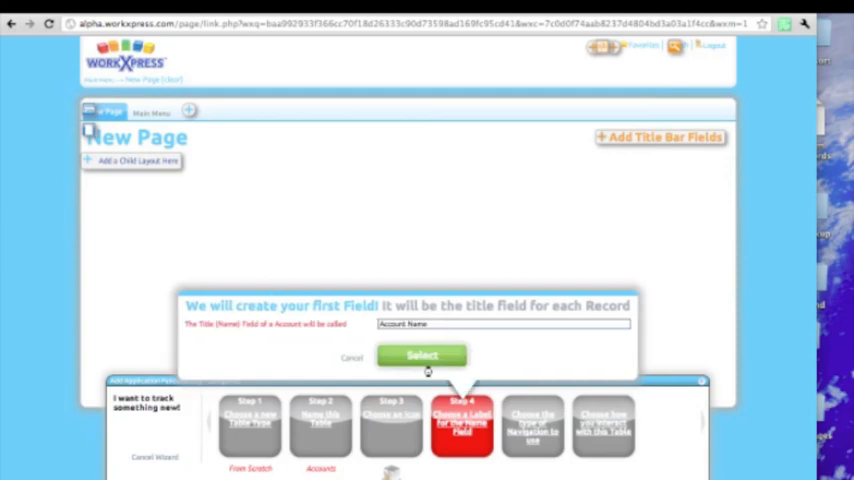
mouse_move(356, 352)
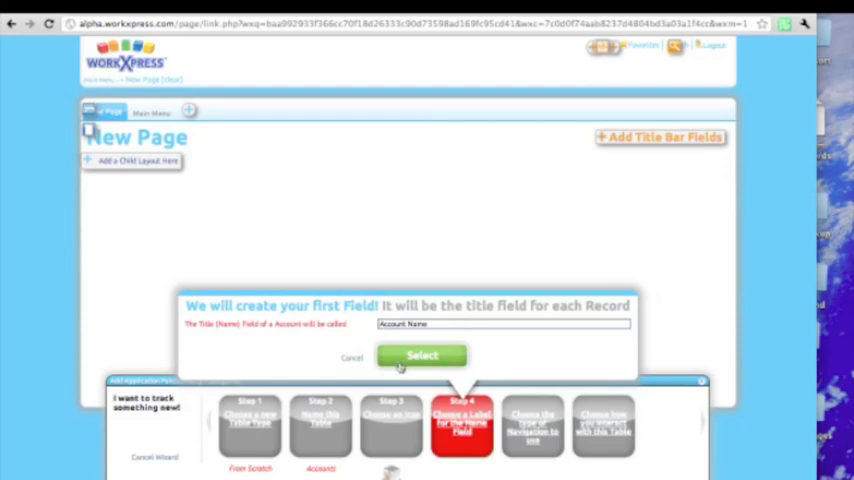
left_click(420, 356)
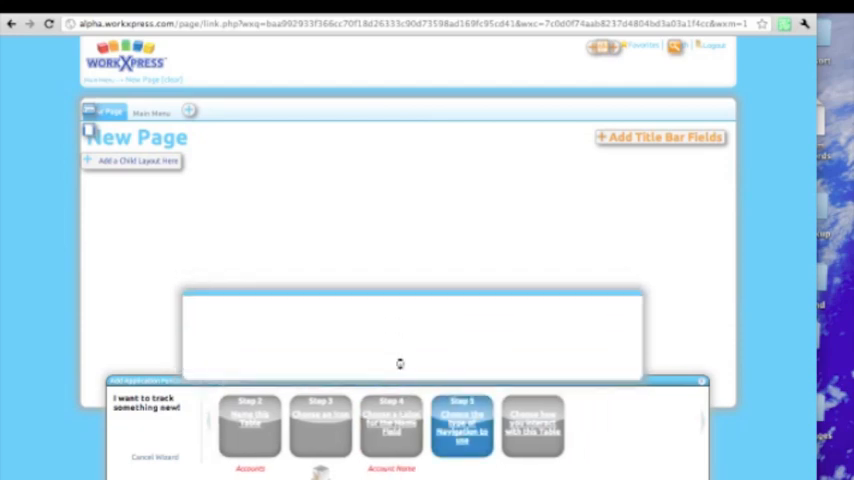
- Show Accounts on its own tab named Accounts
left_click(462, 424)
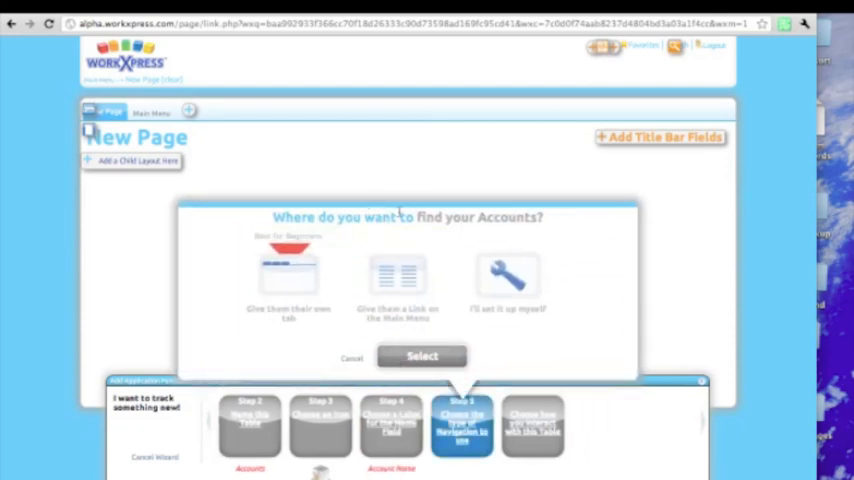
left_click(288, 280)
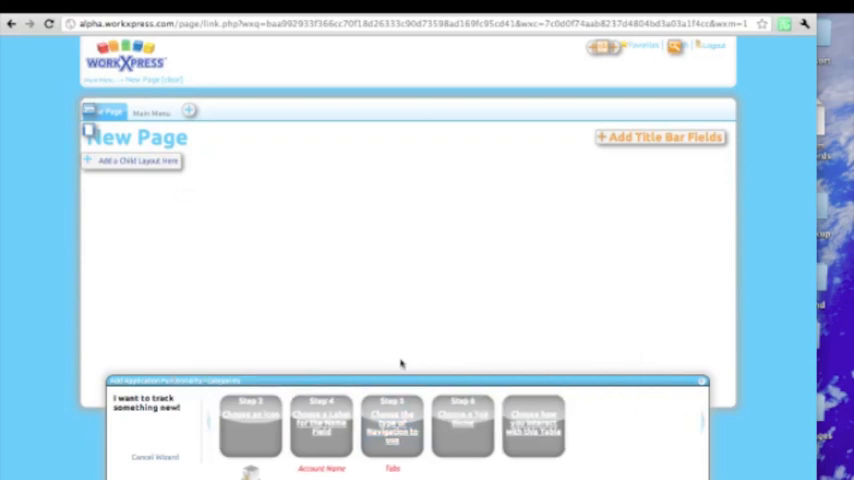
left_click(462, 420)
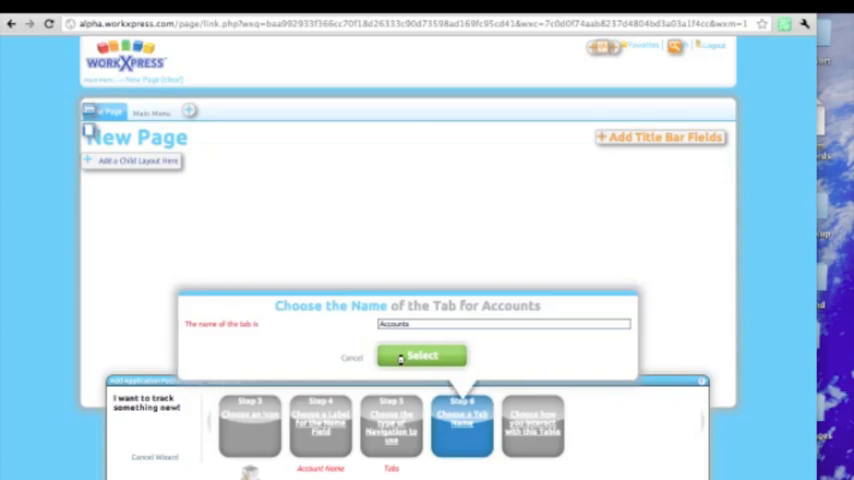
left_click(420, 356)
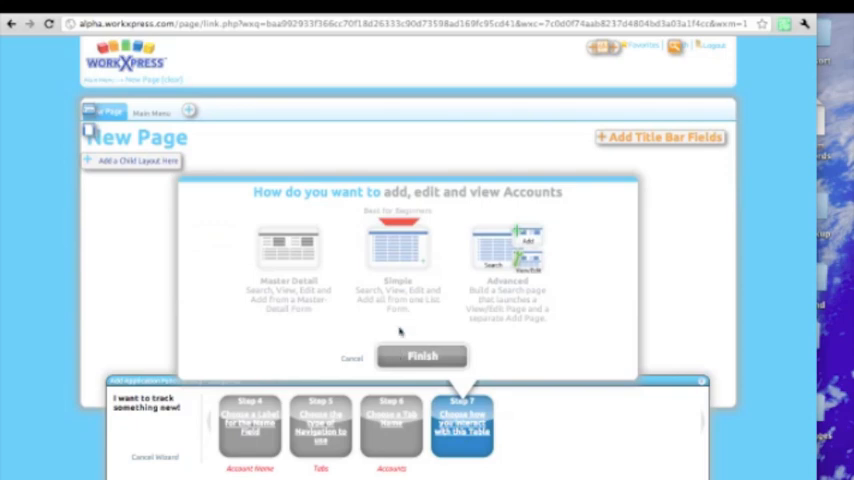
- Use the Simple search, list and add layout and finish creating the Accounts tab
left_click(396, 250)
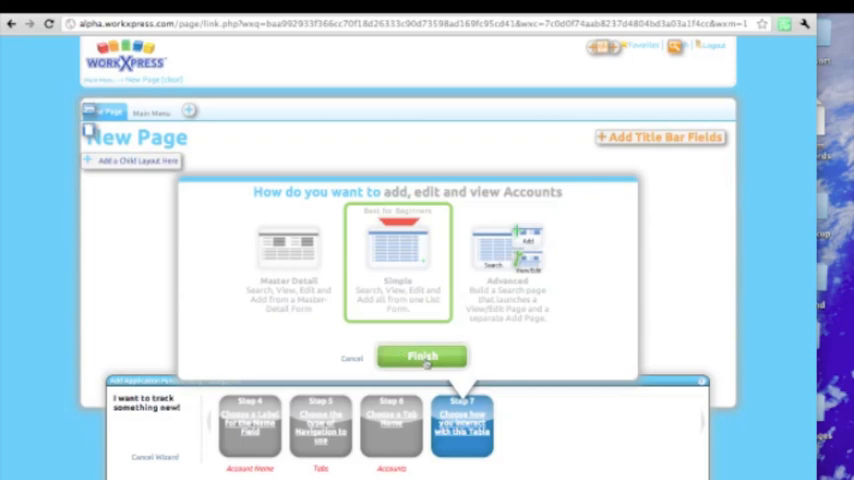
left_click(420, 356)
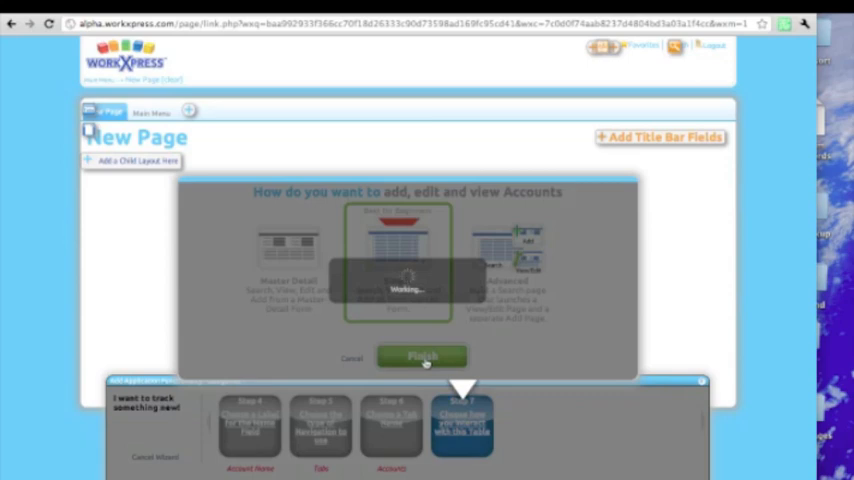
left_click(420, 356)
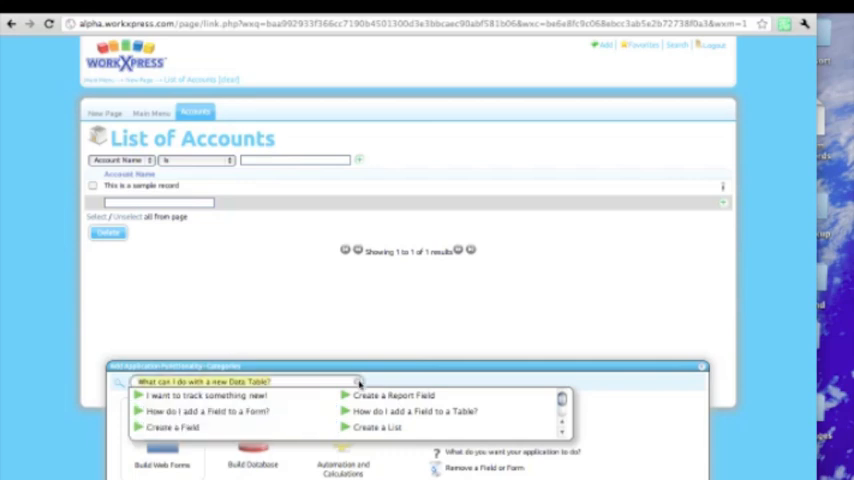
- Choose 'I want to create something new' in the Easy Tuner to begin adding a field
left_click(204, 396)
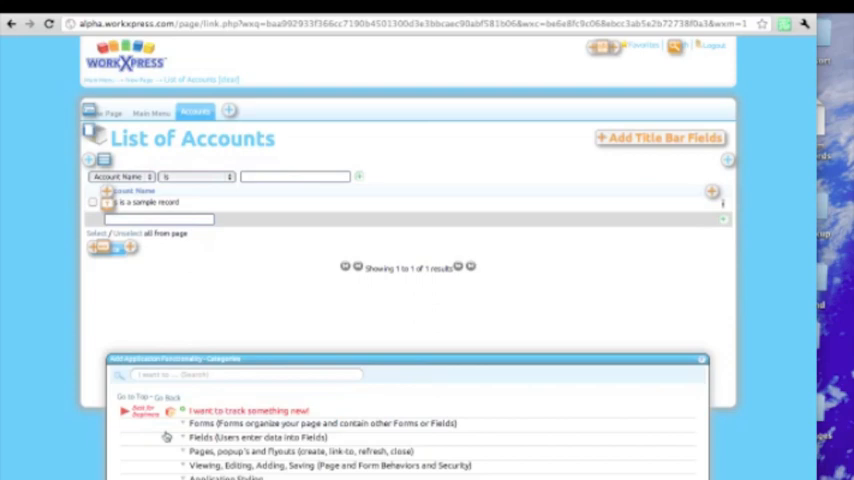
mouse_move(508, 228)
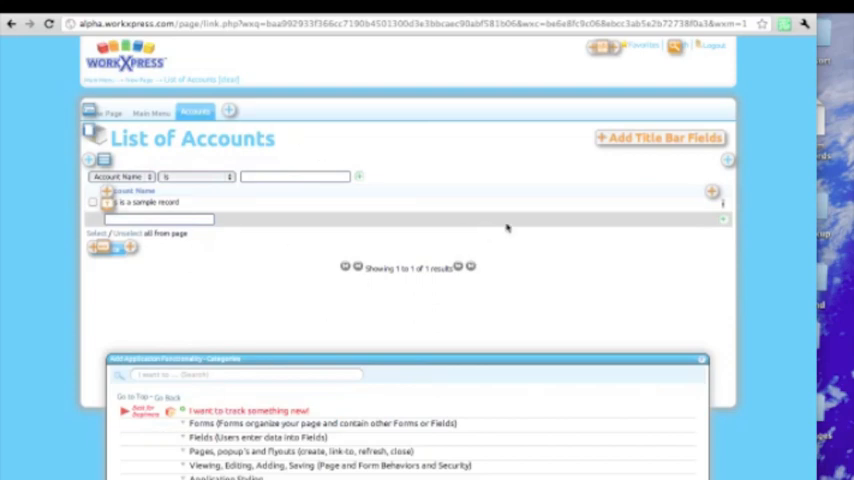
mouse_move(712, 192)
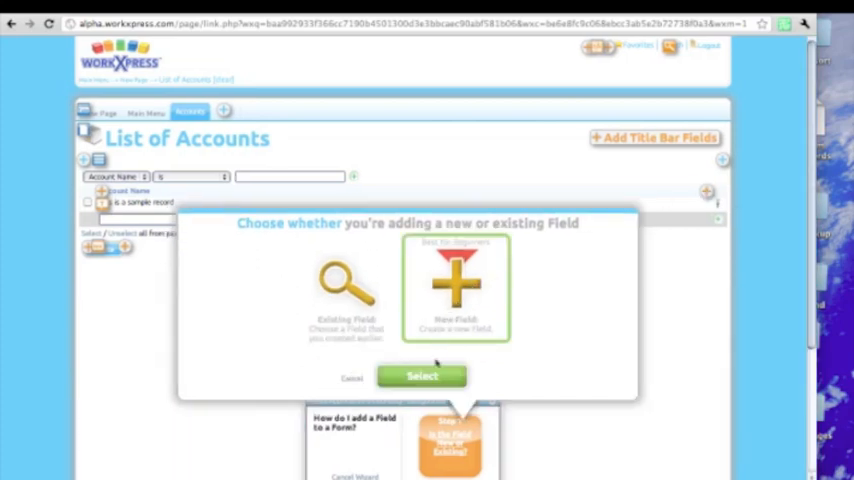
- Create a brand new Text-type field on the Account table
left_click(420, 376)
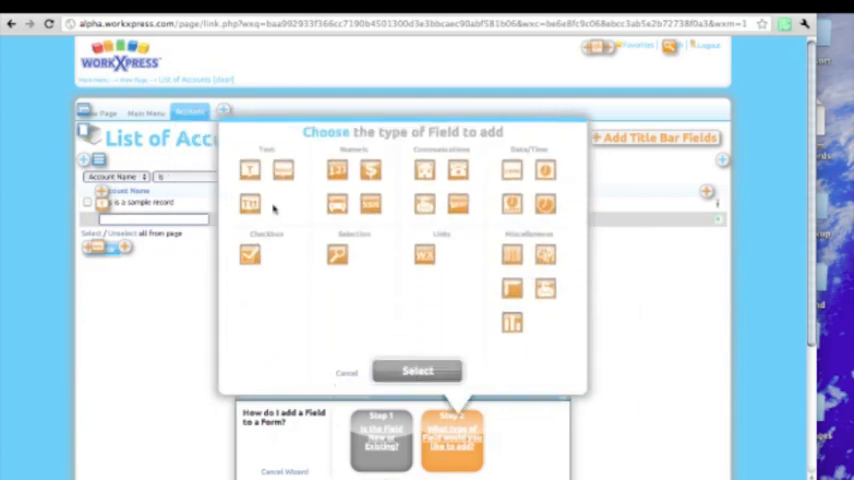
left_click(248, 168)
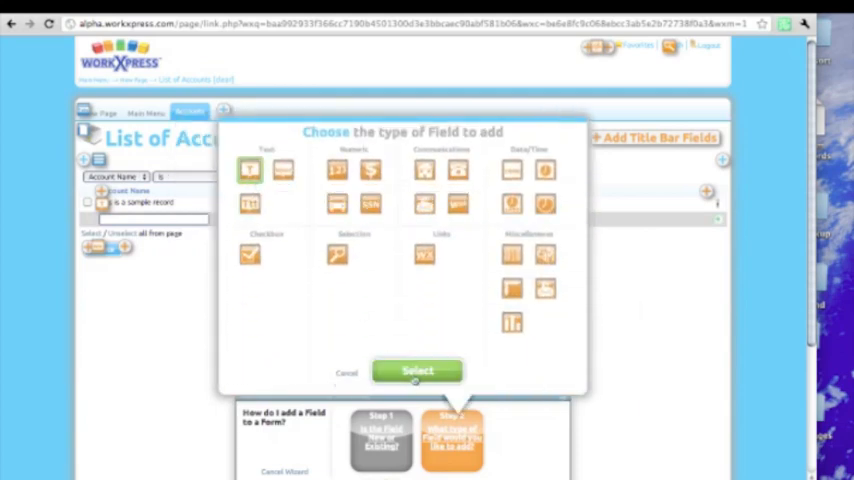
left_click(416, 370)
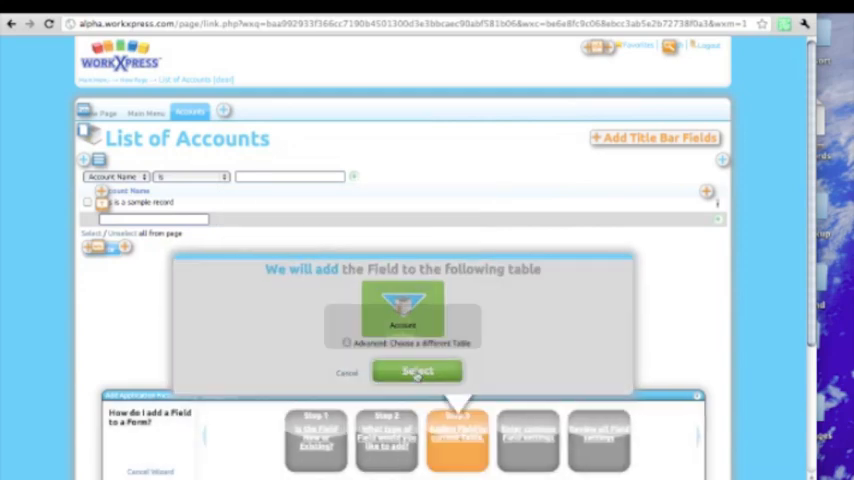
left_click(416, 372)
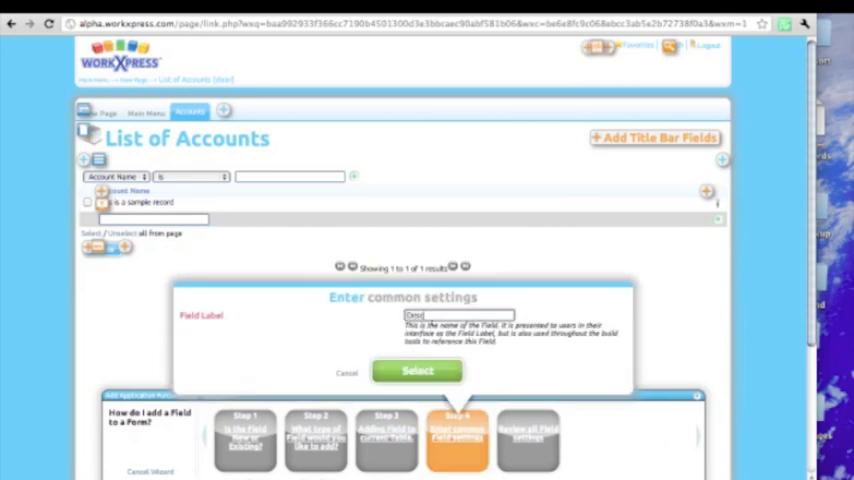
- Label the field 'Description' and finish so it appears in the accounts list
type("Description")
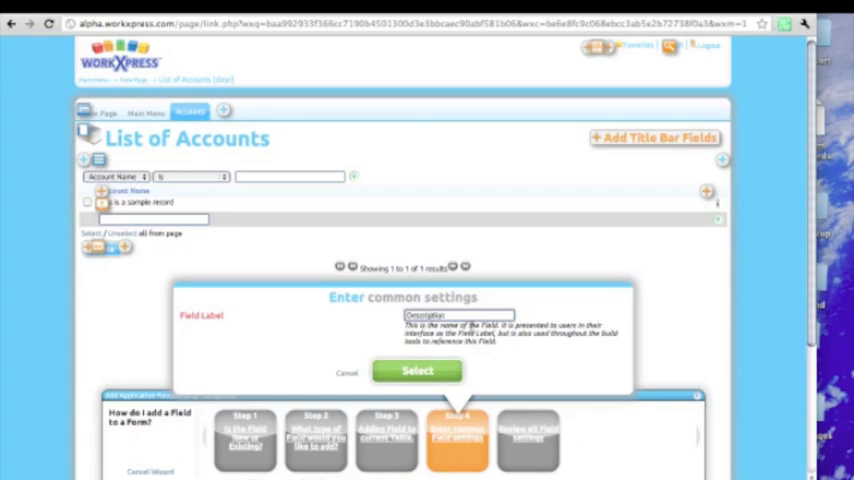
left_click(416, 372)
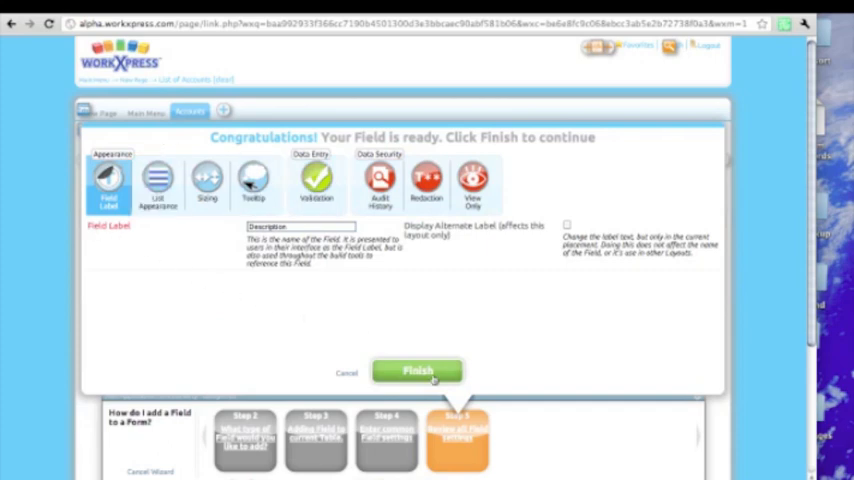
left_click(416, 372)
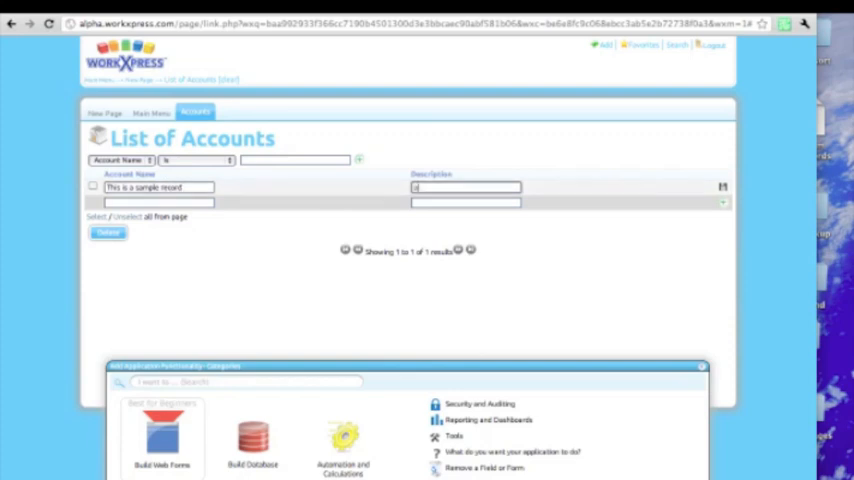
- Enter 'a description' for the sample record and add a second record 'account 2'
type("a description")
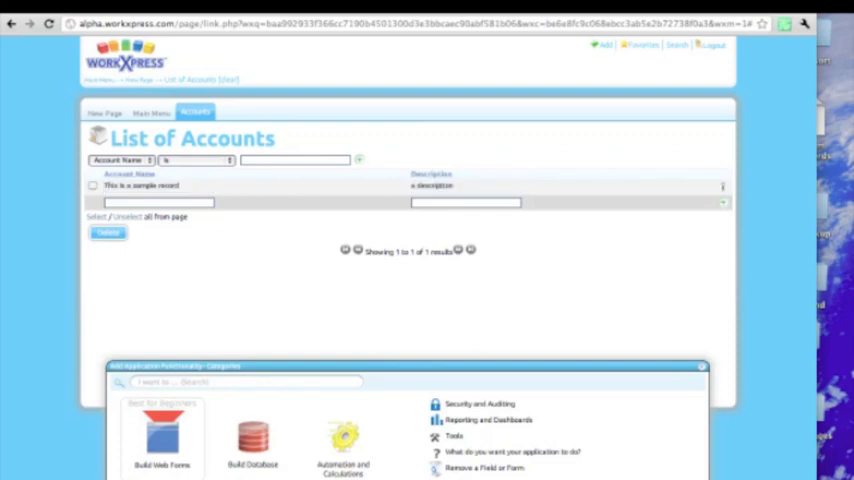
left_click(158, 202)
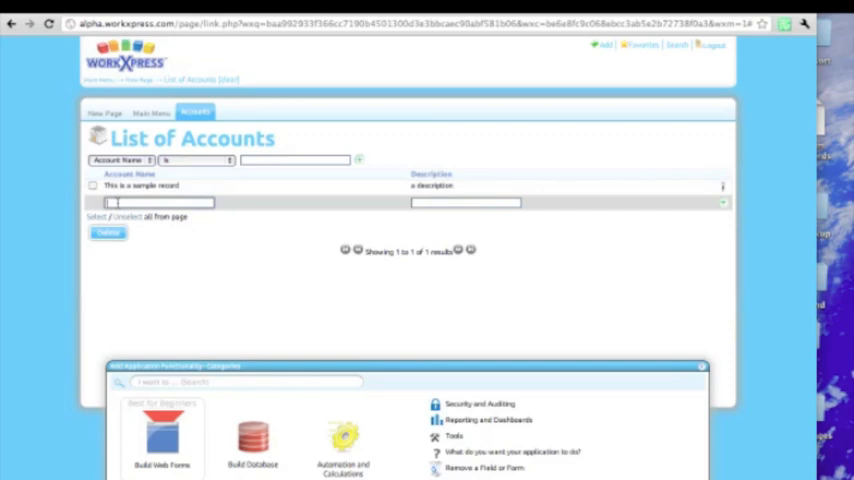
type("account 2")
left_click(464, 202)
type("description 2")
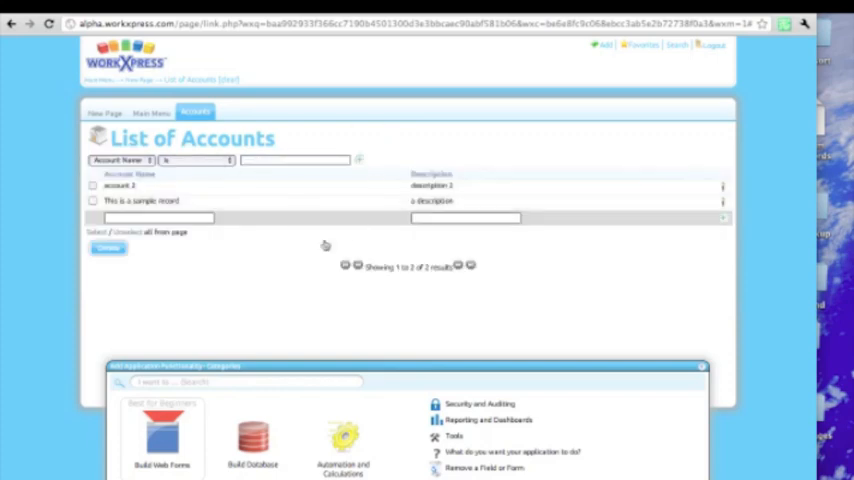
mouse_move(316, 252)
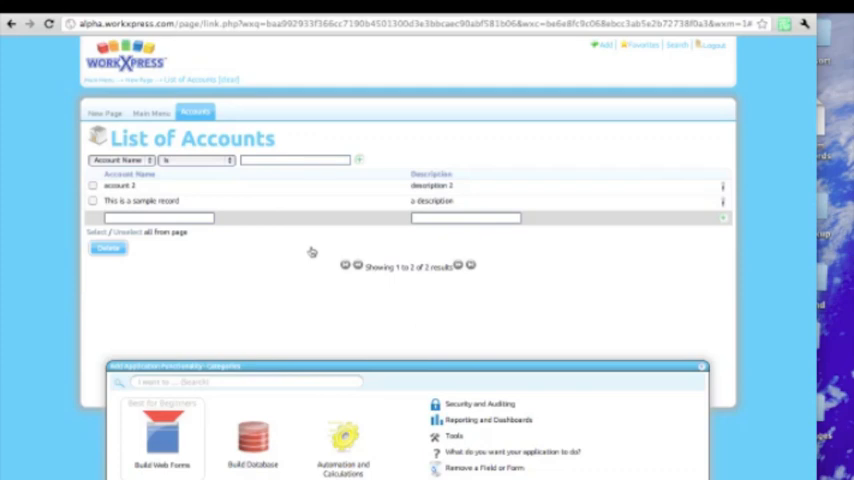
mouse_move(162, 436)
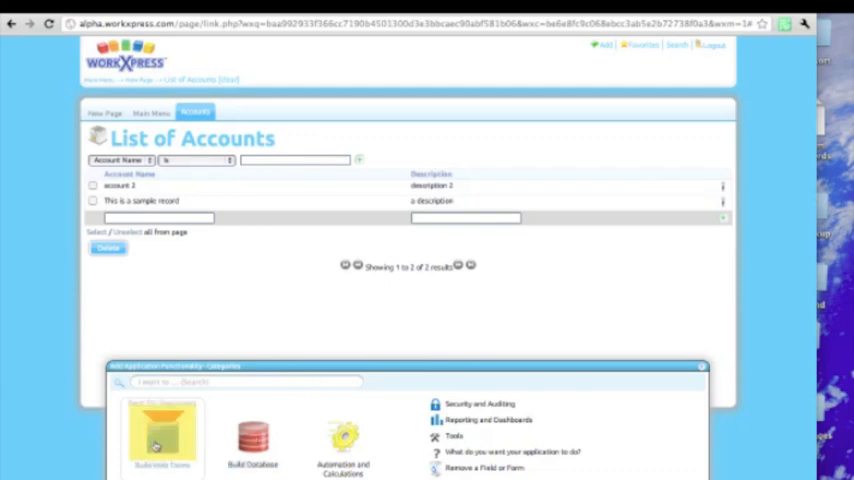
left_click(162, 436)
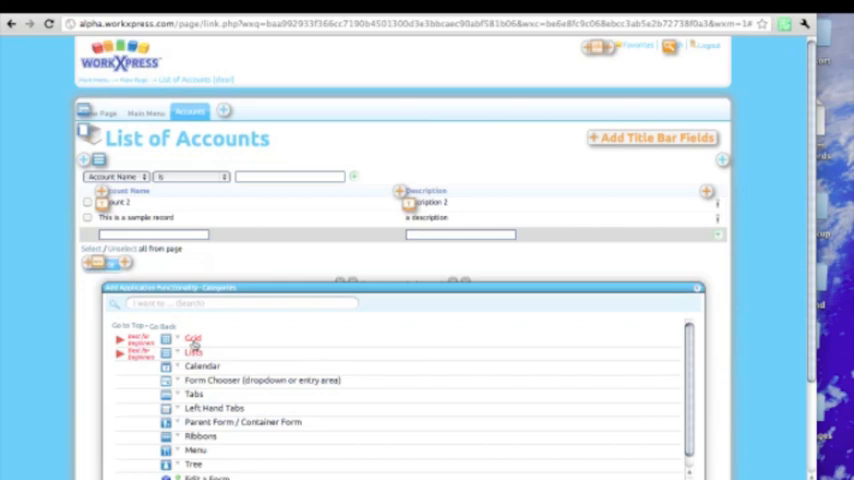
left_click(192, 338)
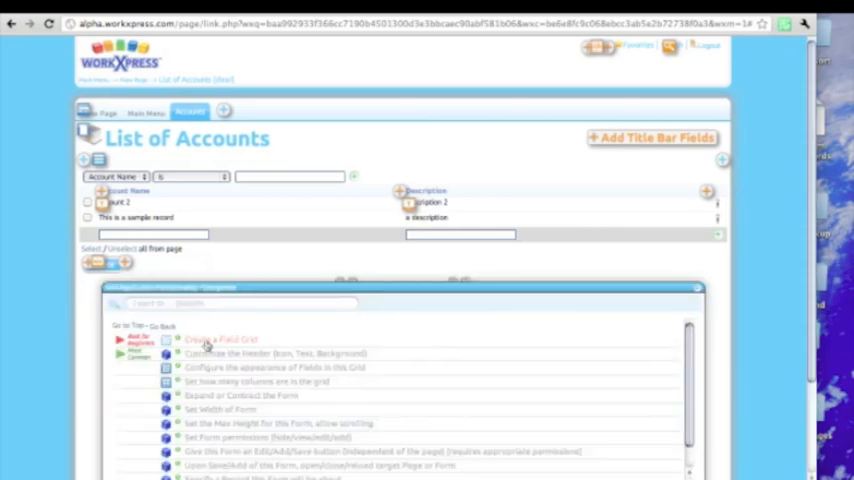
left_click(220, 340)
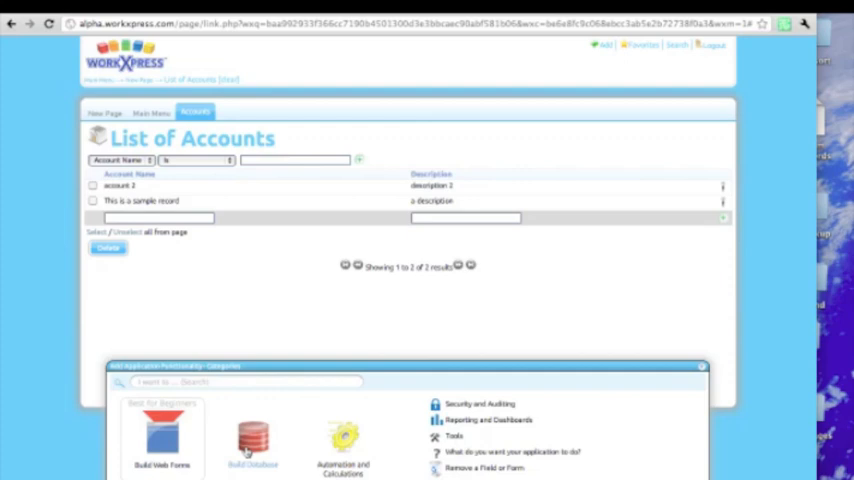
- Bring up the Build Solutions topics on security and restricting form access
left_click(252, 440)
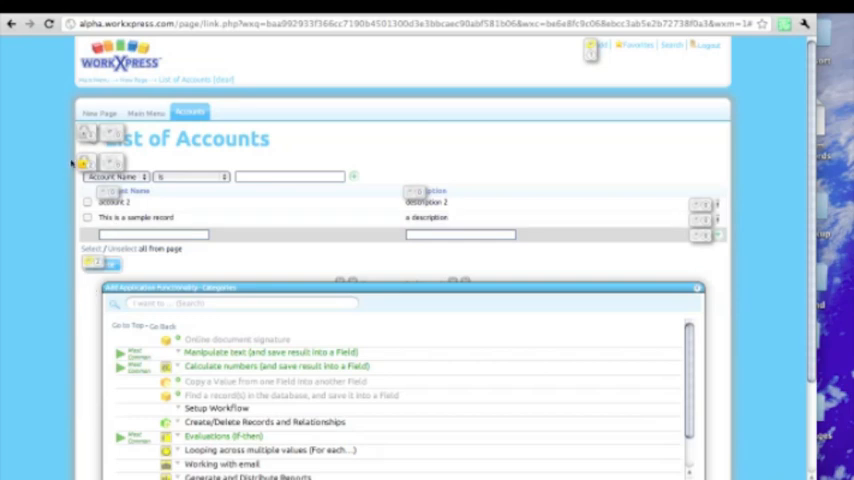
mouse_move(84, 164)
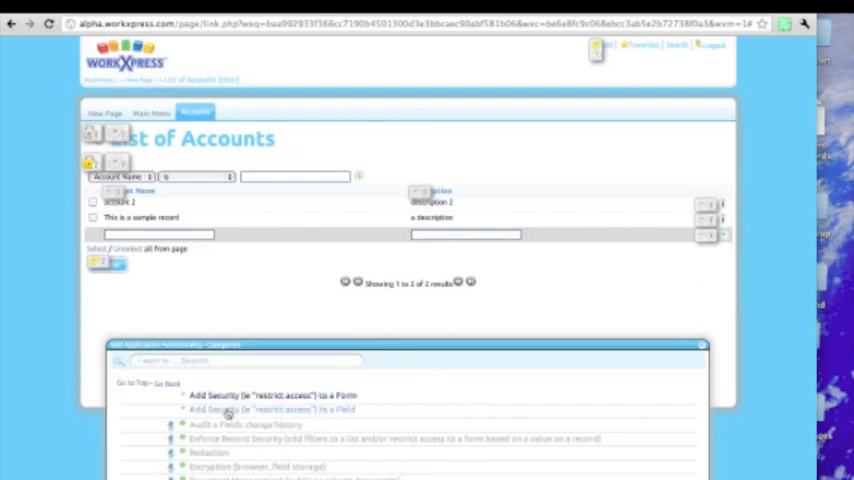
mouse_move(216, 452)
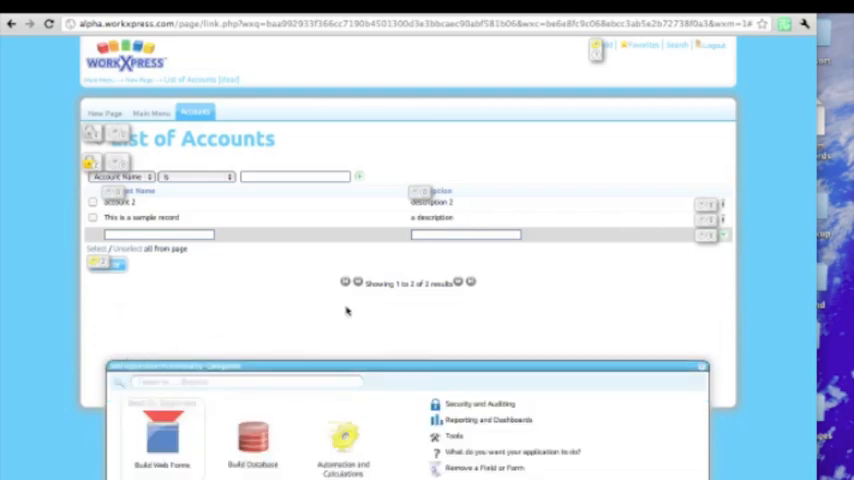
mouse_move(292, 316)
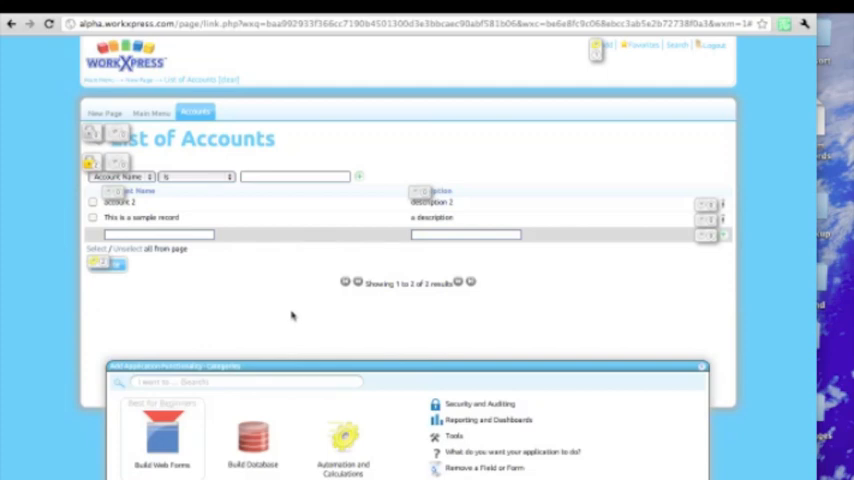
mouse_move(304, 312)
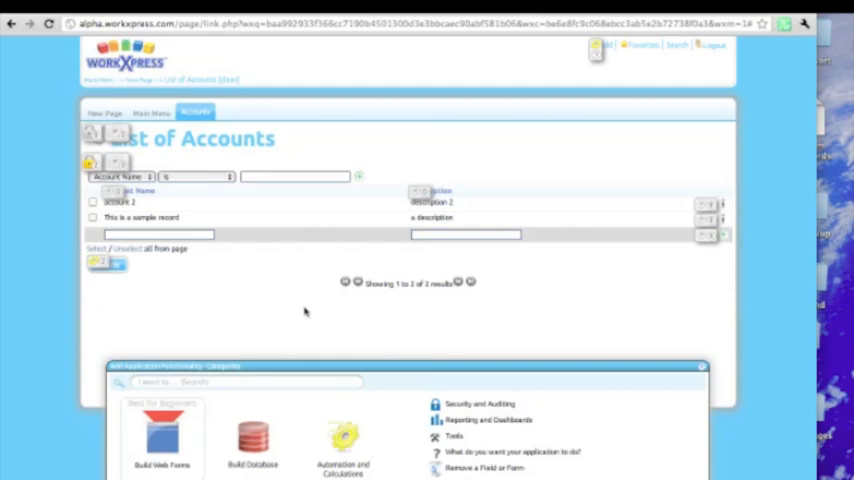